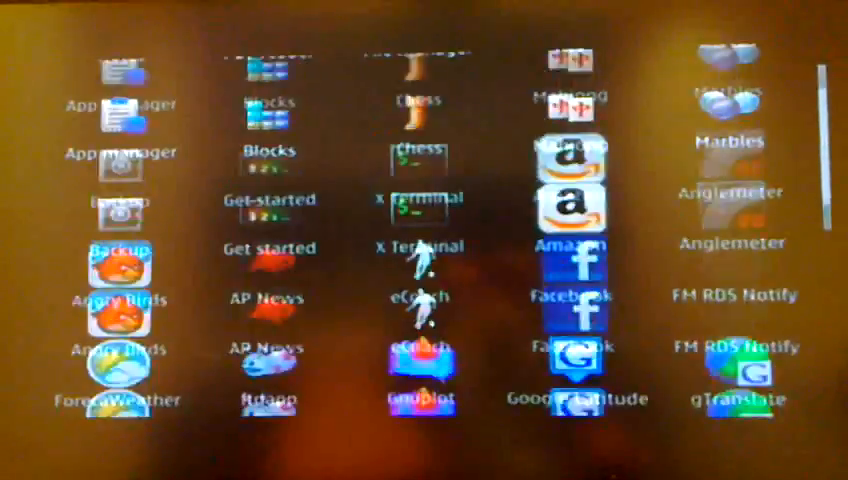
Scroll the Maemo application grid to reach and launch the Gnuplot icon.
{"action": "scroll", "scroll_direction": "down", "scroll_amount": 3}
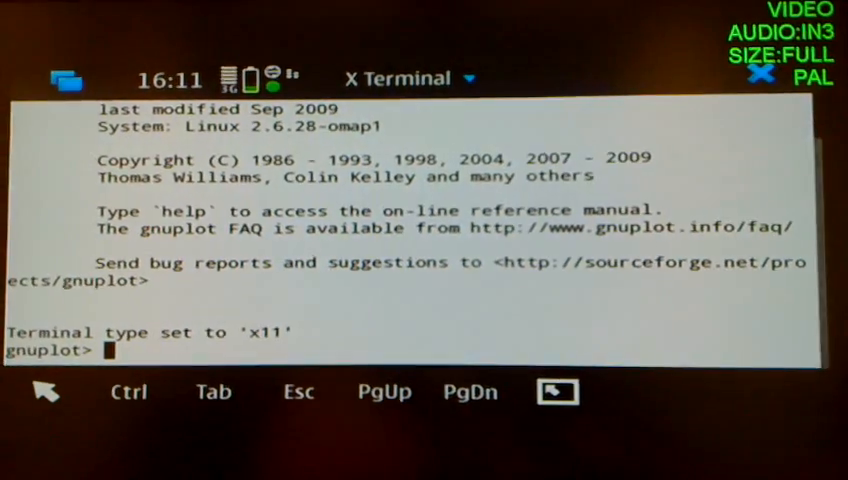
Enable grid lines with 'set grid', then plot sin(x)/x.
{"action": "type", "text": "set"}
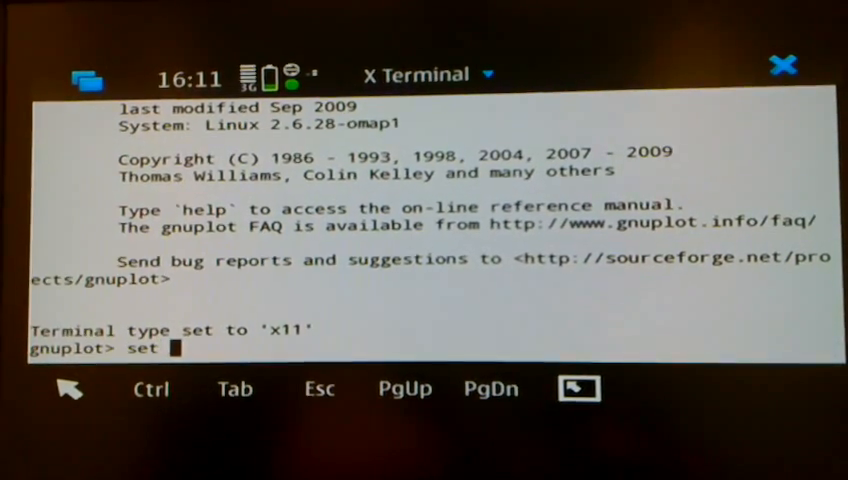
{"action": "type", "text": "grid"}
{"action": "type", "text": "plot"}
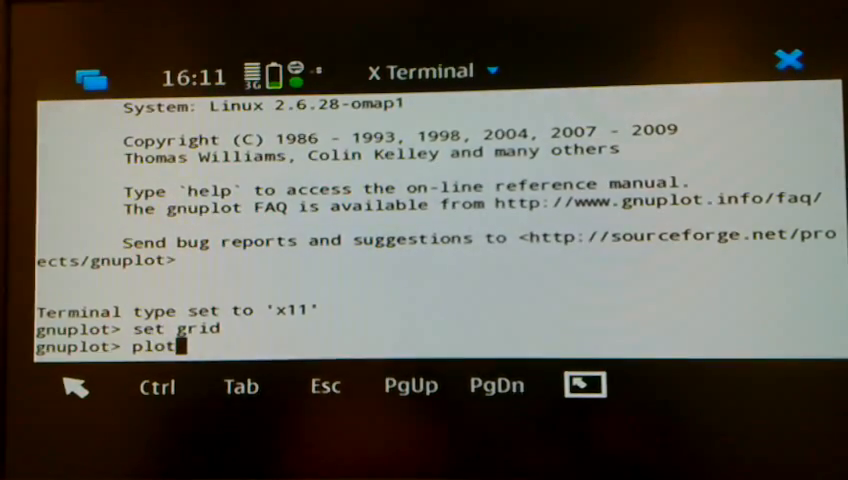
{"action": "type", "text": "sin(x"}
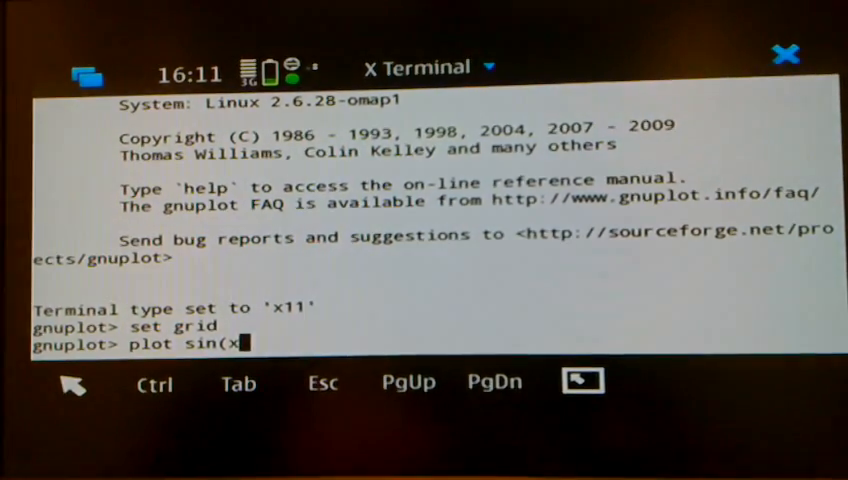
{"action": "type", "text": ")/x"}
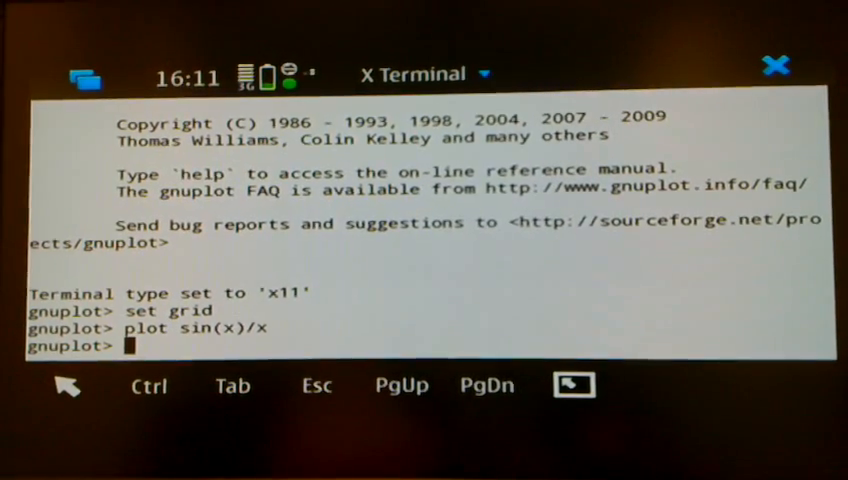
Load the "test1.gnp" script to draw its 3D surface plot.
{"action": "type", "text": "load"}
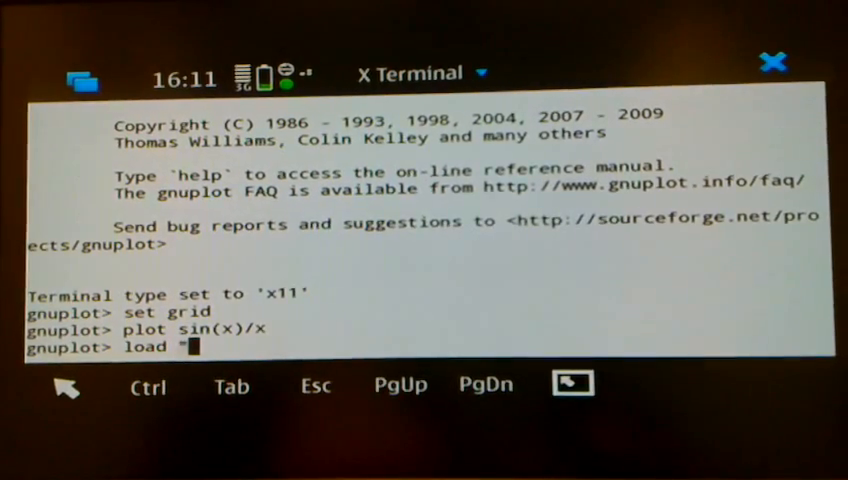
{"action": "type", "text": "\"test"}
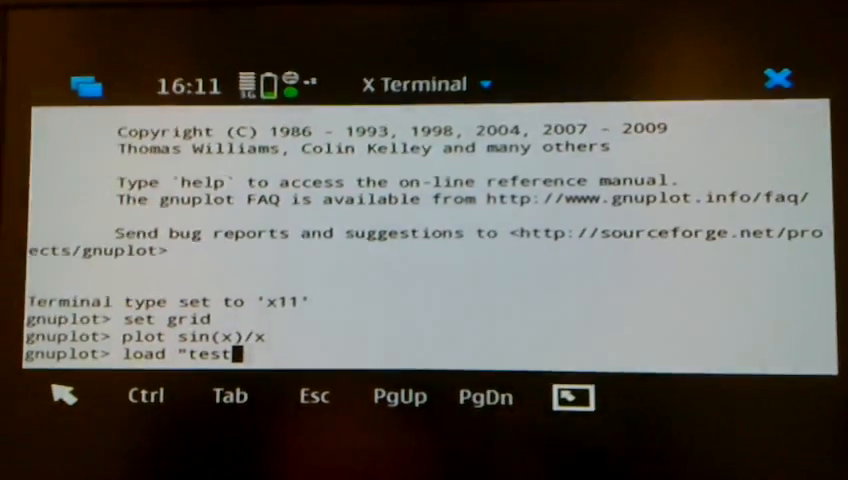
{"action": "type", "text": "1.gn"}
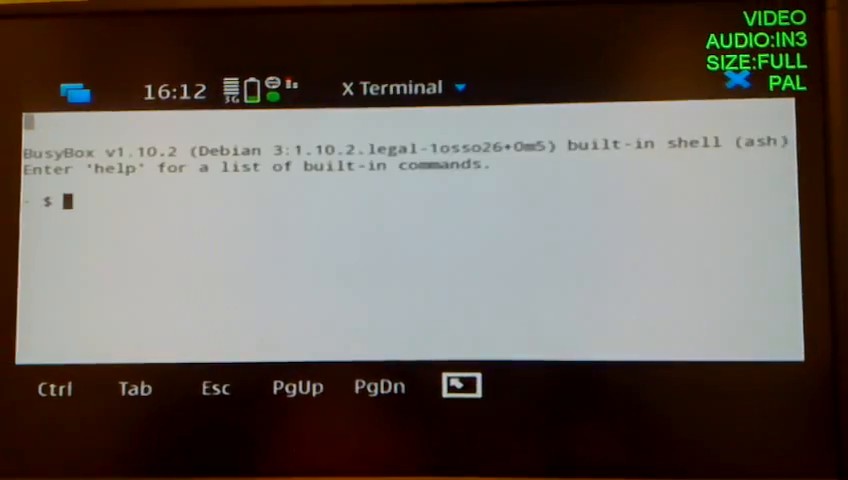
Print test1.gnp (3D sine surface) and test.gnp (parametric torus) with cat.
{"action": "type", "text": "cat"}
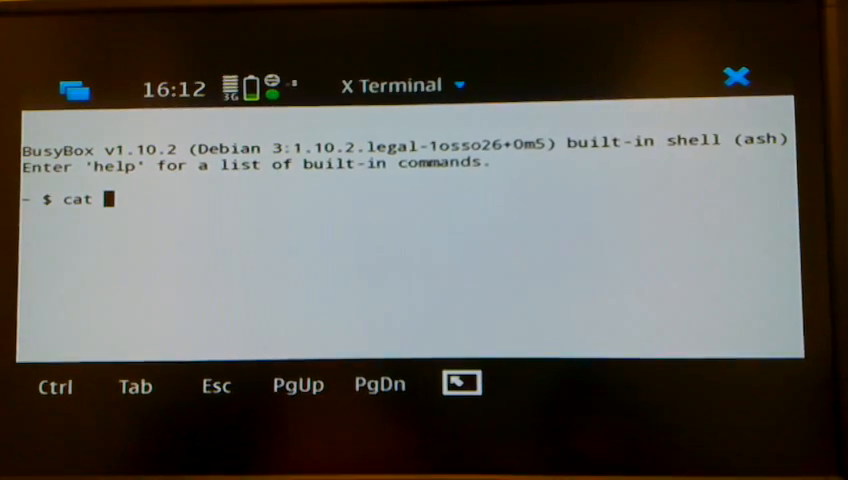
{"action": "type", "text": "test1.gnp"}
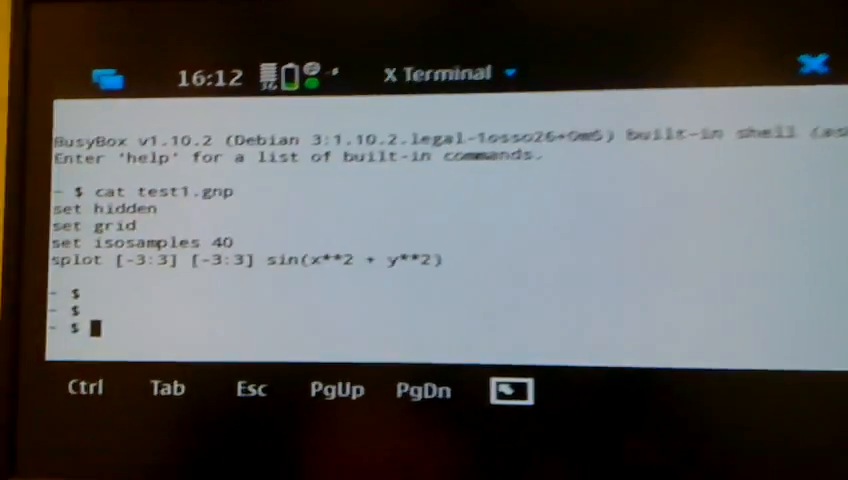
{"action": "type", "text": "cat test1.gnp"}
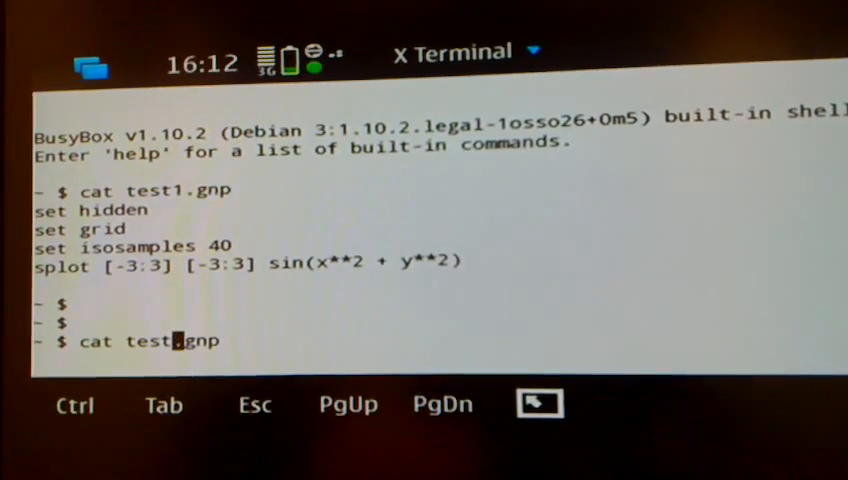
{"action": "key", "text": "Return"}
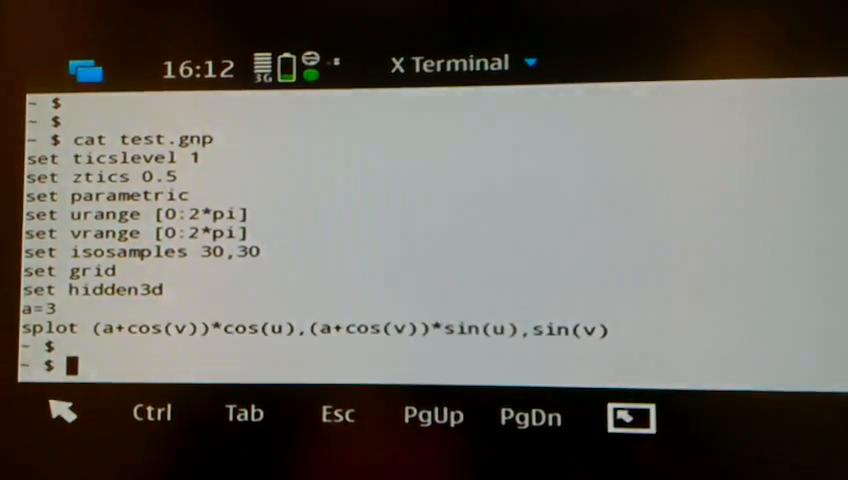